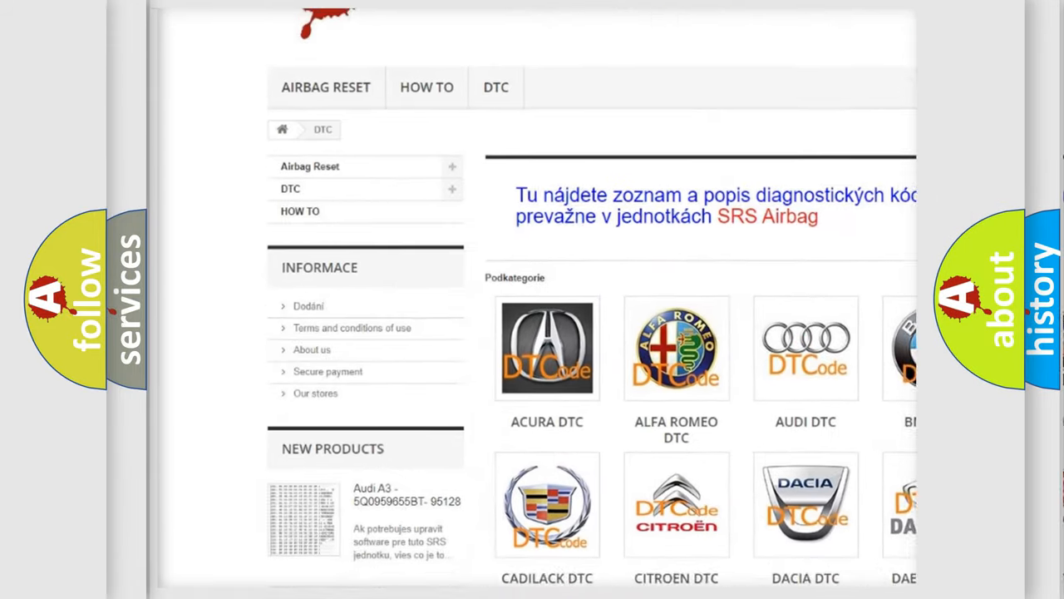
Scroll the airbagreset.sk DTC page past the car-brand logos to the trouble code listing
scroll(down, 3)
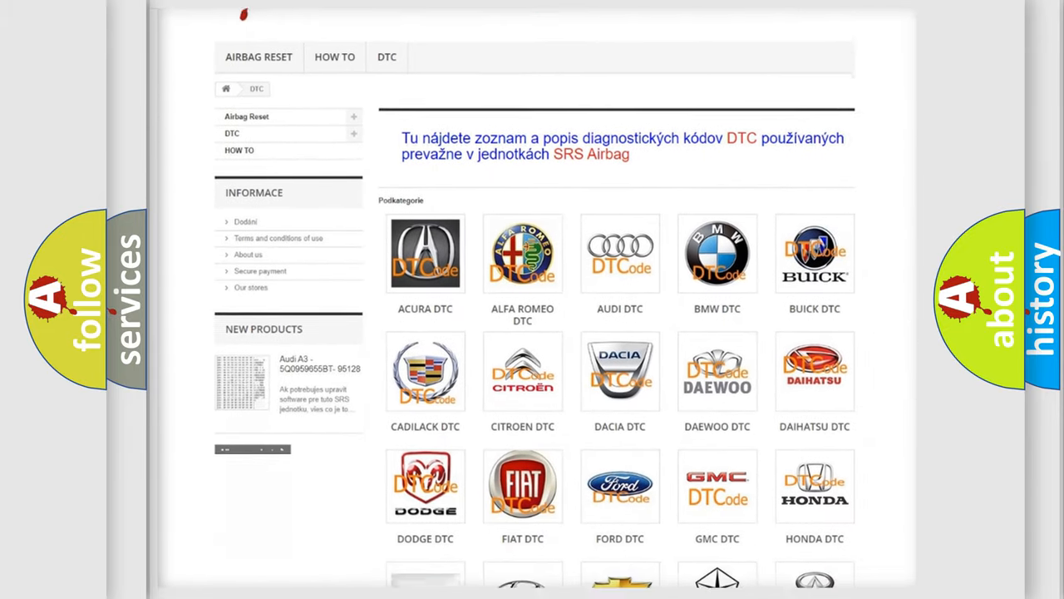
scroll(down, 3)
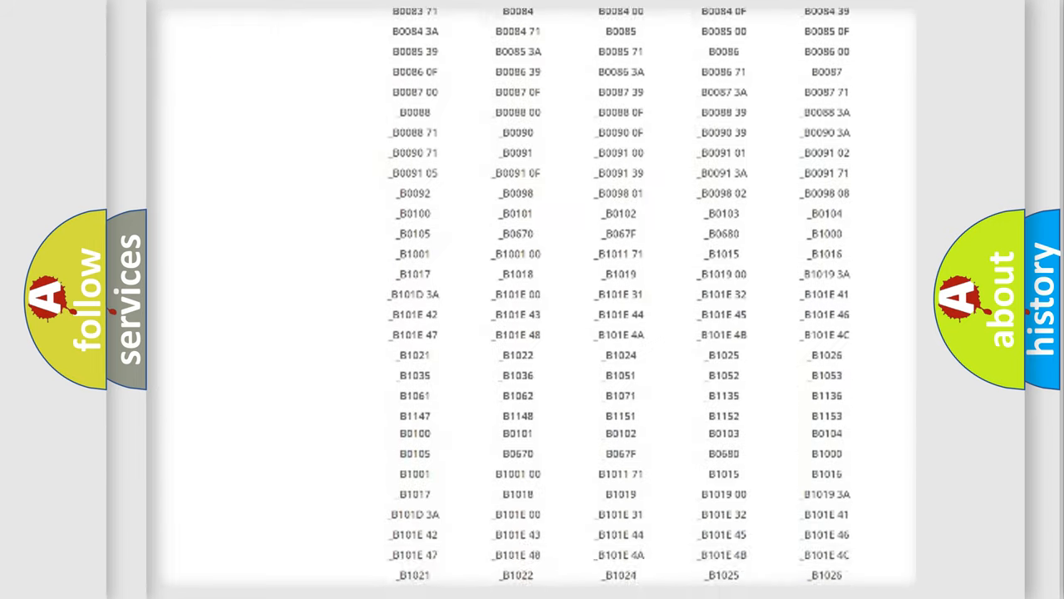
scroll(down, 3)
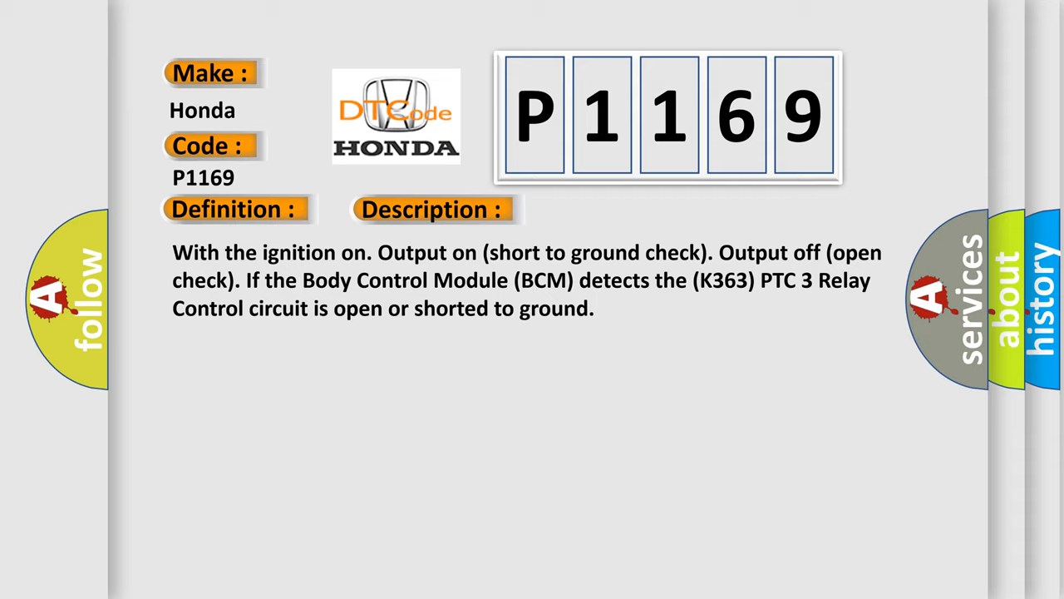
Advance the Honda P1169 slide to reveal the causes section
click(611, 209)
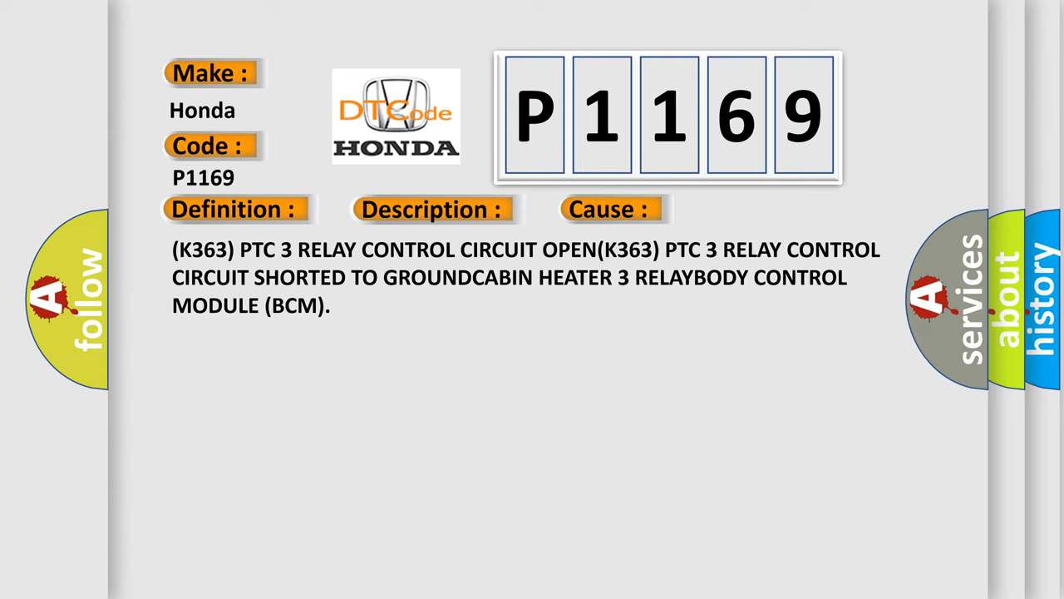